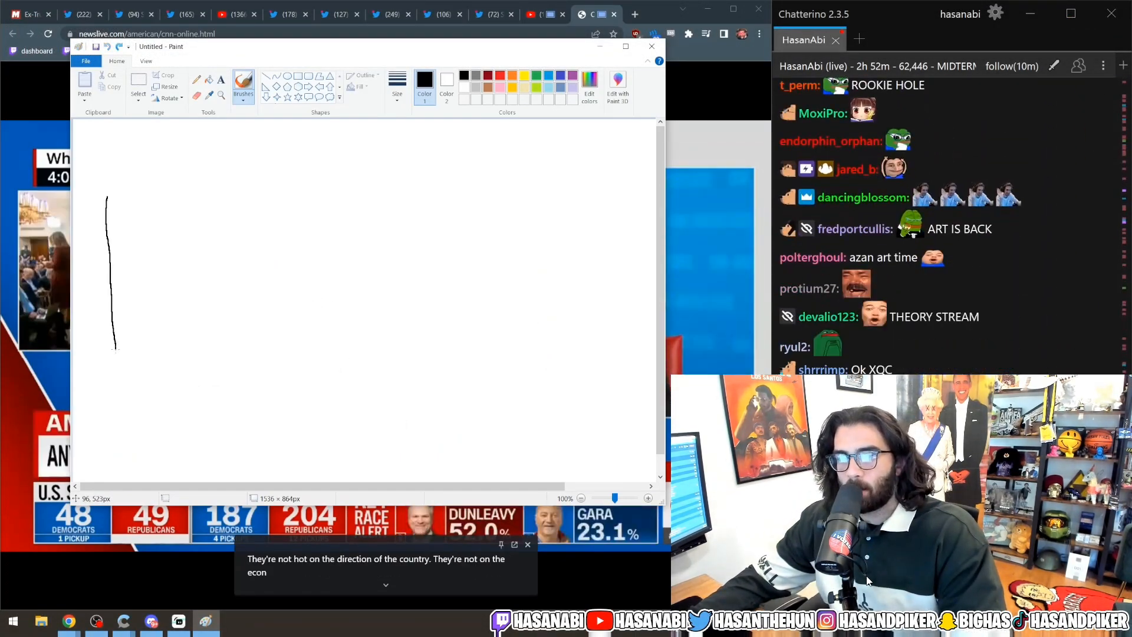
Draw a freehand box labelled MAGA CROWD with a scrawled word beneath it.
left_click_drag(116, 346, 319, 289)
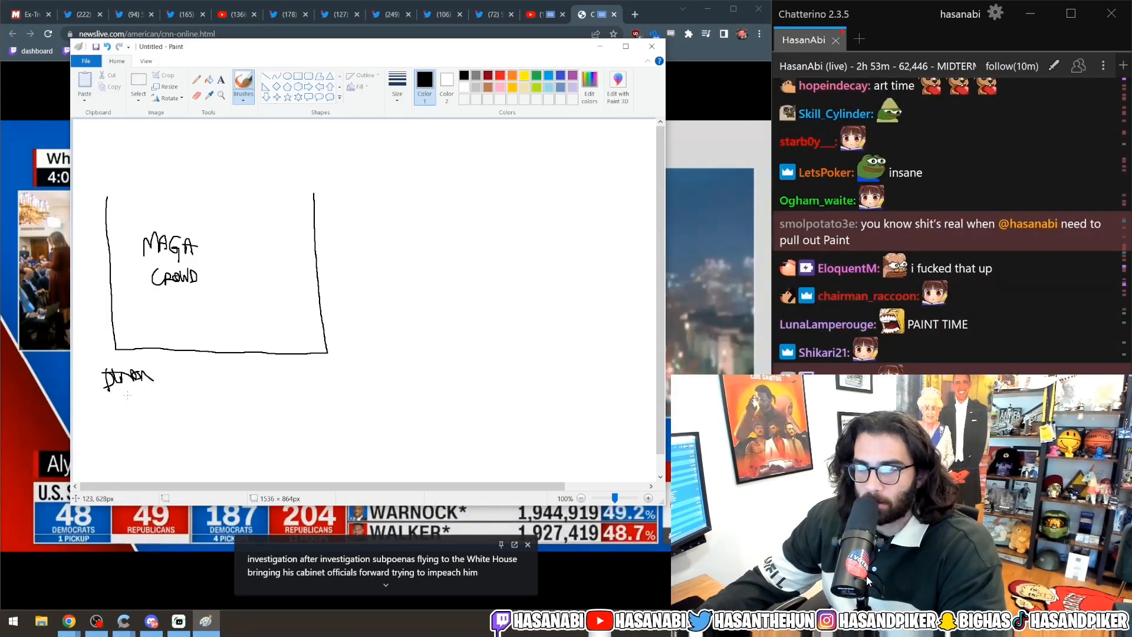
Scrawl extra labels under the box, a cross with 'nationalist', and a heart above.
left_click_drag(112, 393, 144, 401)
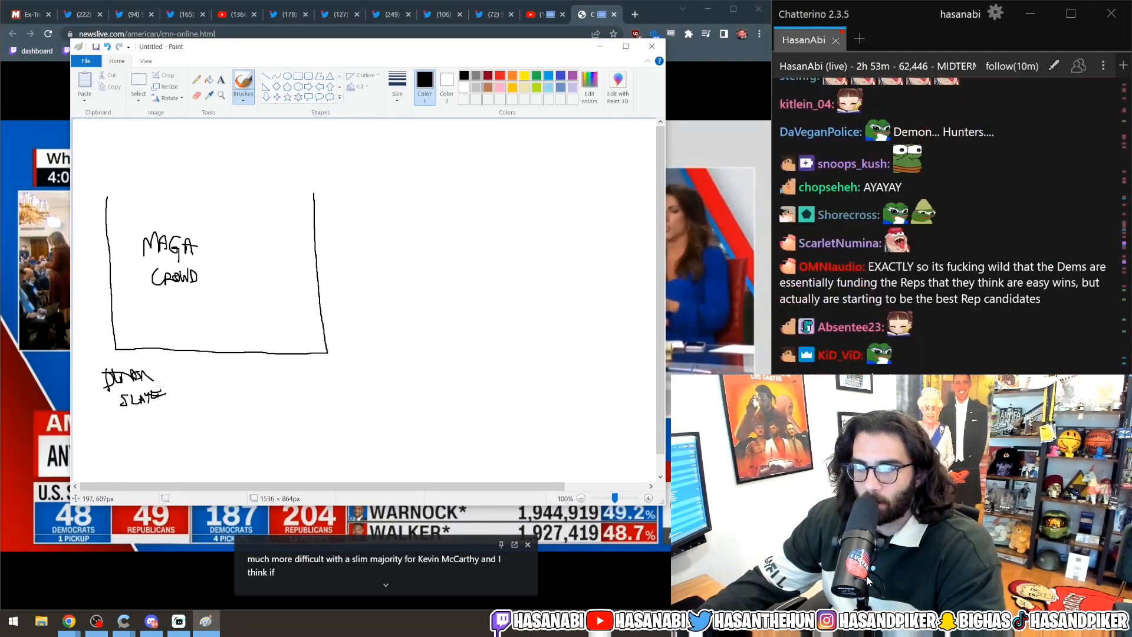
left_click_drag(154, 419, 154, 477)
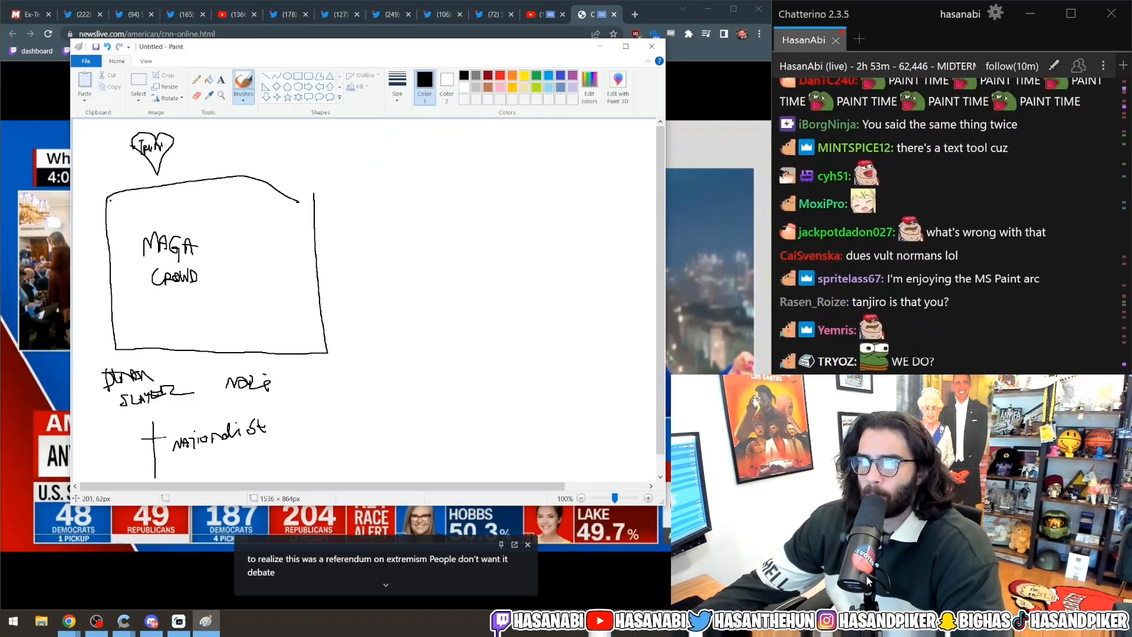
Draw a zigzag band inside the box's right edge and an adjoining SUBURB region.
left_click_drag(244, 177, 244, 213)
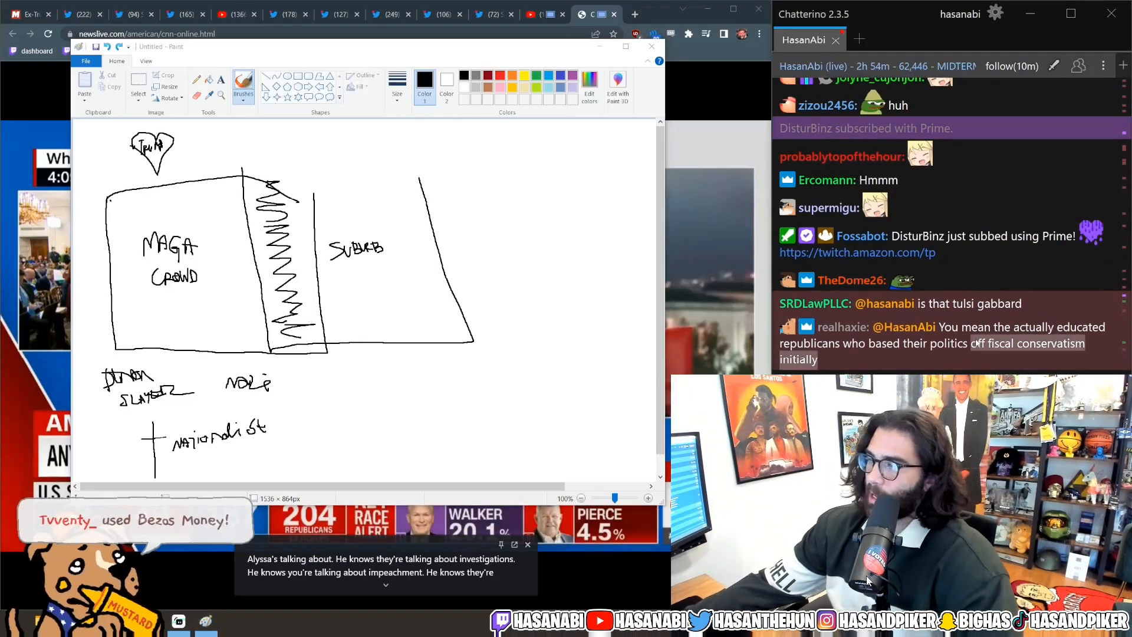
Scribble overlapping curved strokes along the top edge of the MAGA CROWD box.
scroll("down", 3)
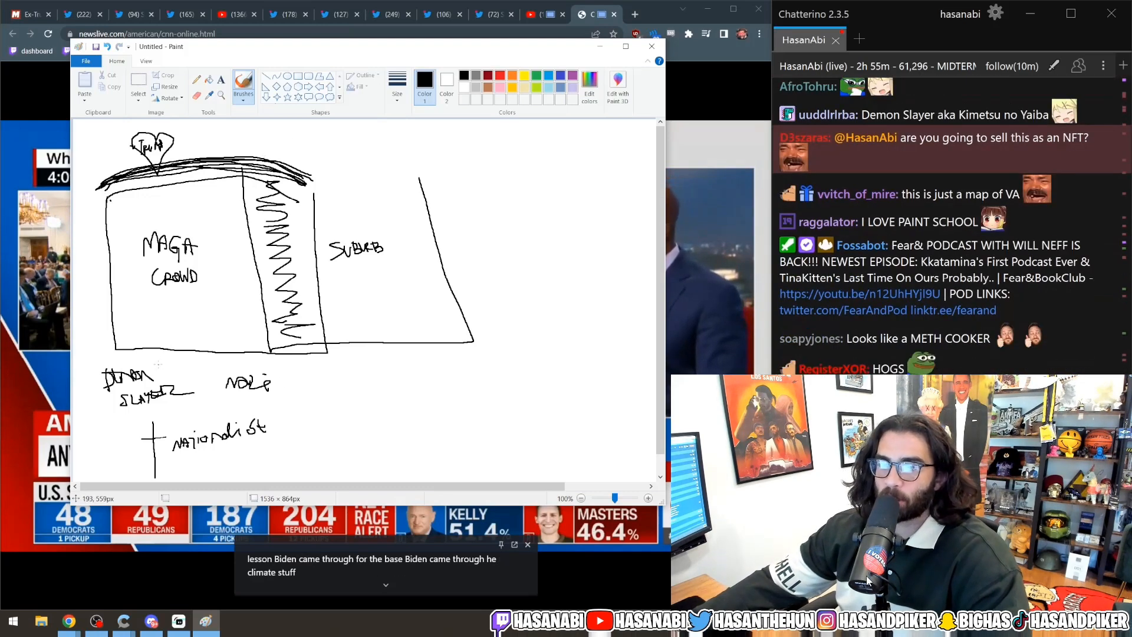
Draw a curved line under both boxes, then a gun aimed at a blob labelled Fetus.
left_click_drag(238, 370, 356, 373)
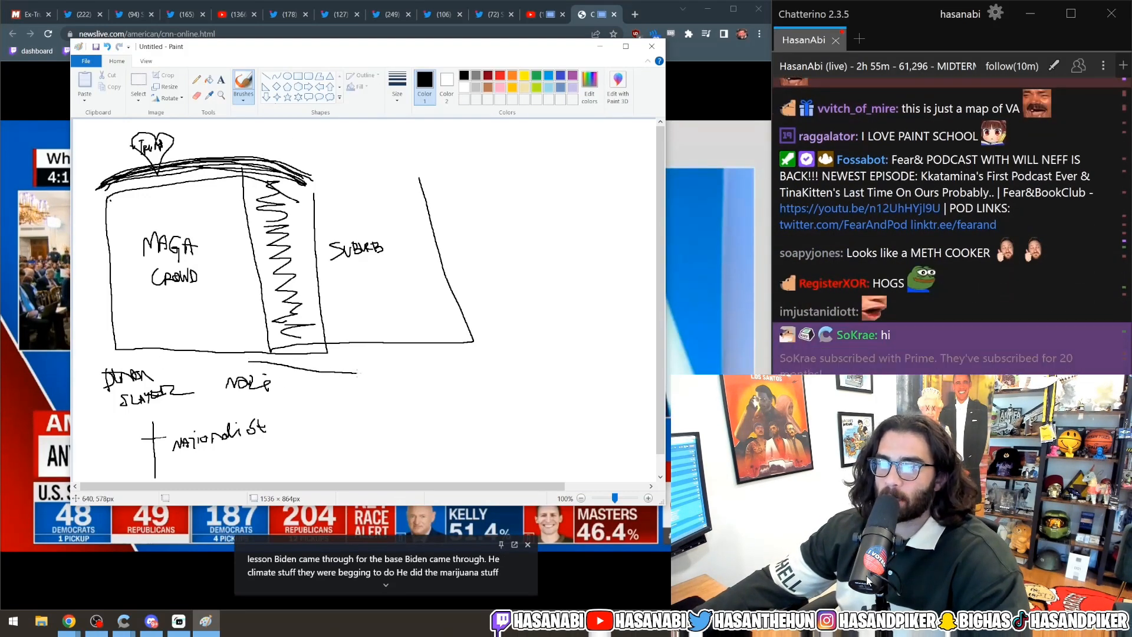
left_click_drag(257, 360, 473, 354)
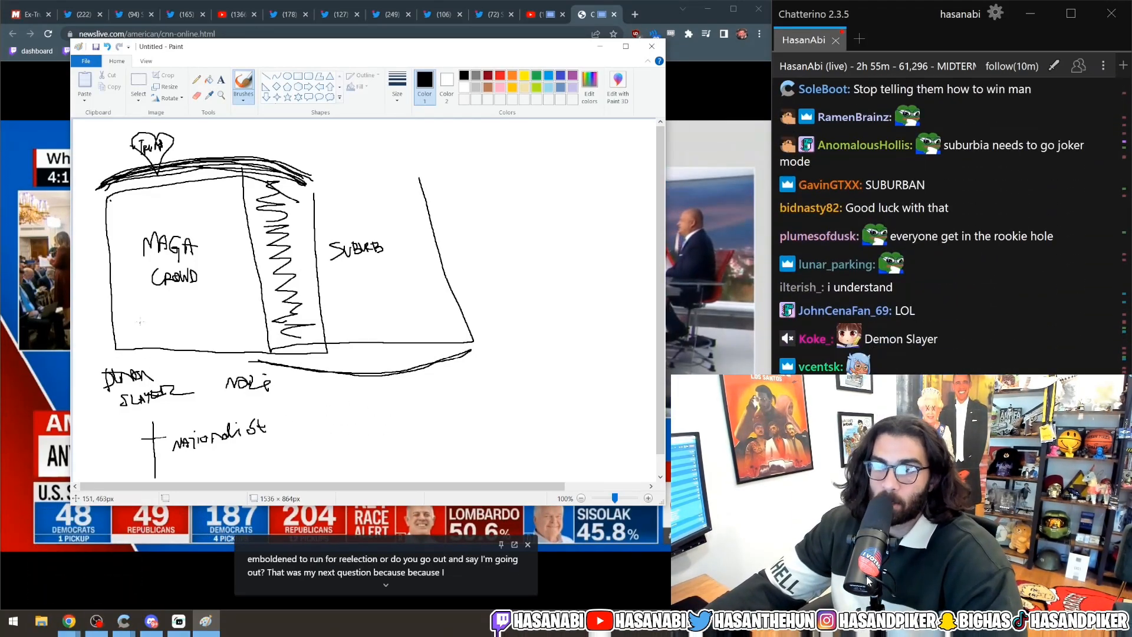
left_click_drag(130, 321, 231, 328)
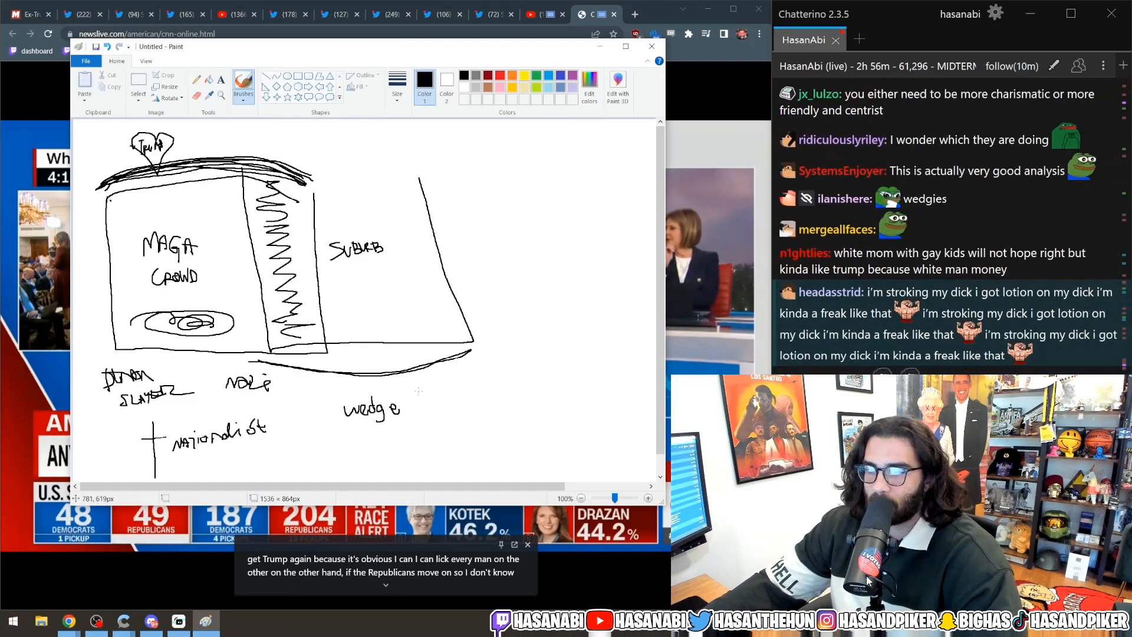
left_click_drag(419, 392, 457, 419)
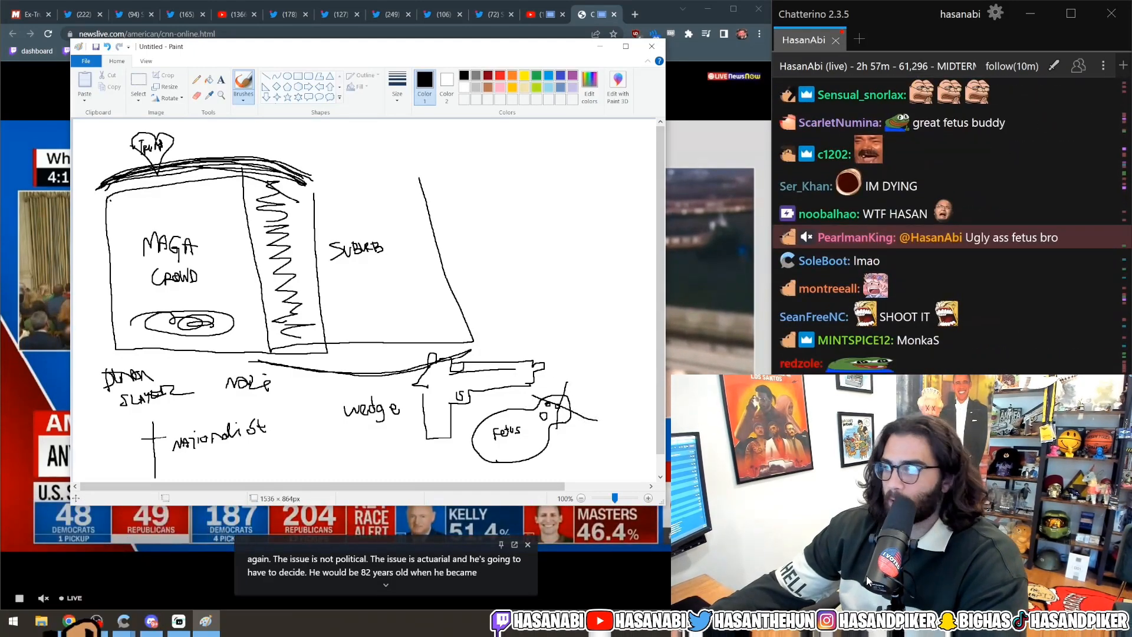
Hand-write DEMON HUNT below 'wedge' and a letter G in the suburb area.
scroll("down", 3)
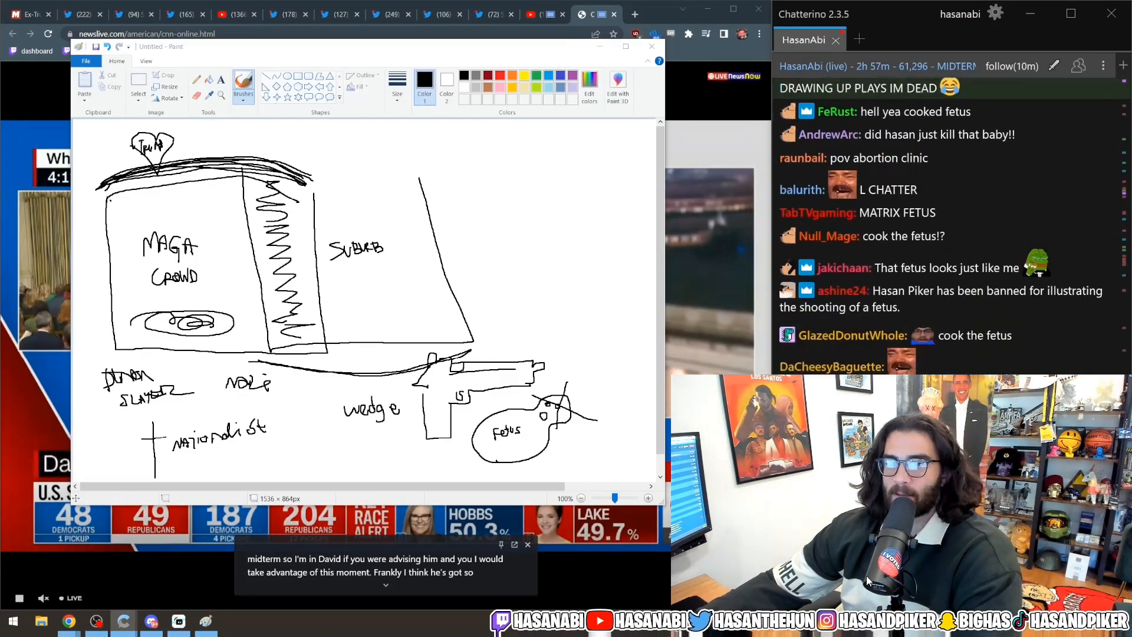
scroll("down", 3)
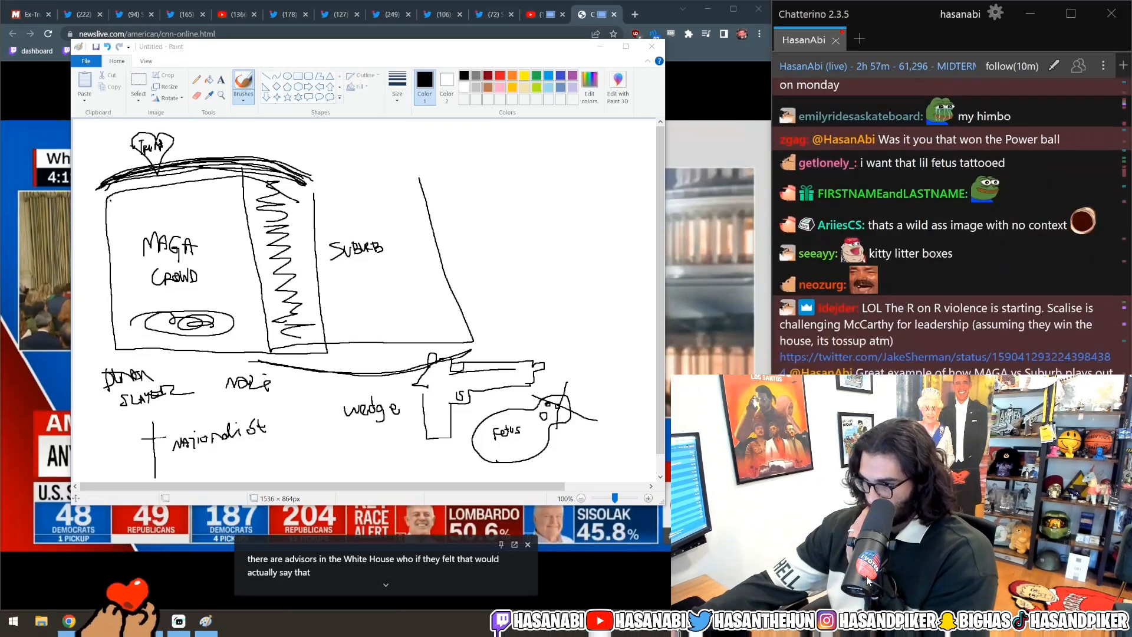
scroll("down", 3)
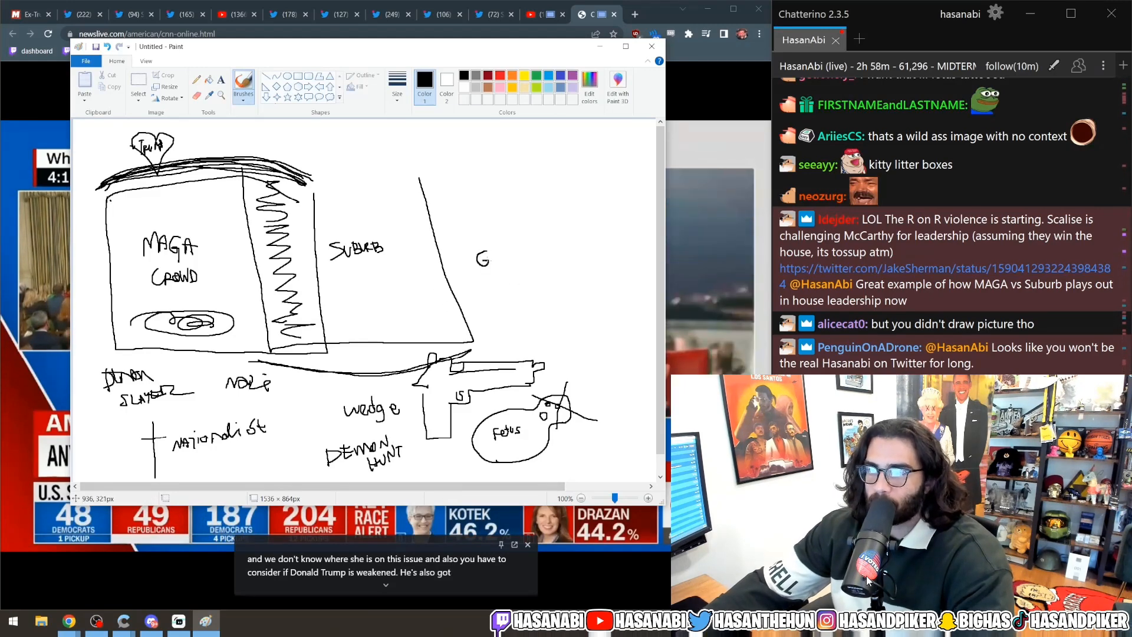
Write 'gay kids', BORDERS, CRT, a GAY GENDER MADNESS bubble into the suburb, and a heart.
left_click_drag(491, 258, 515, 258)
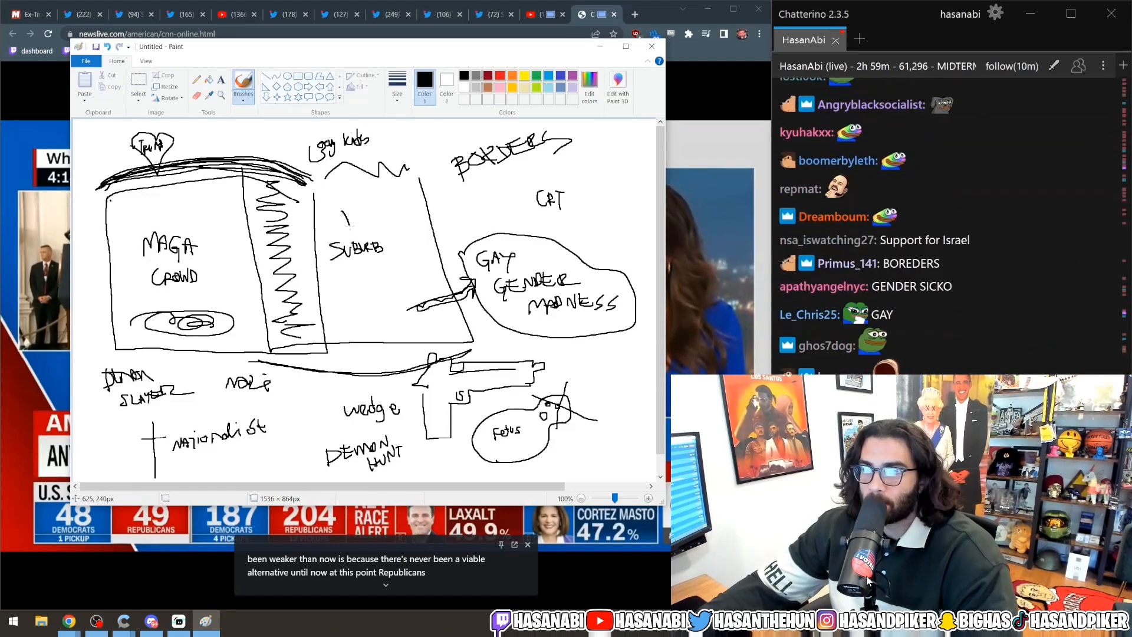
left_click_drag(350, 203, 365, 231)
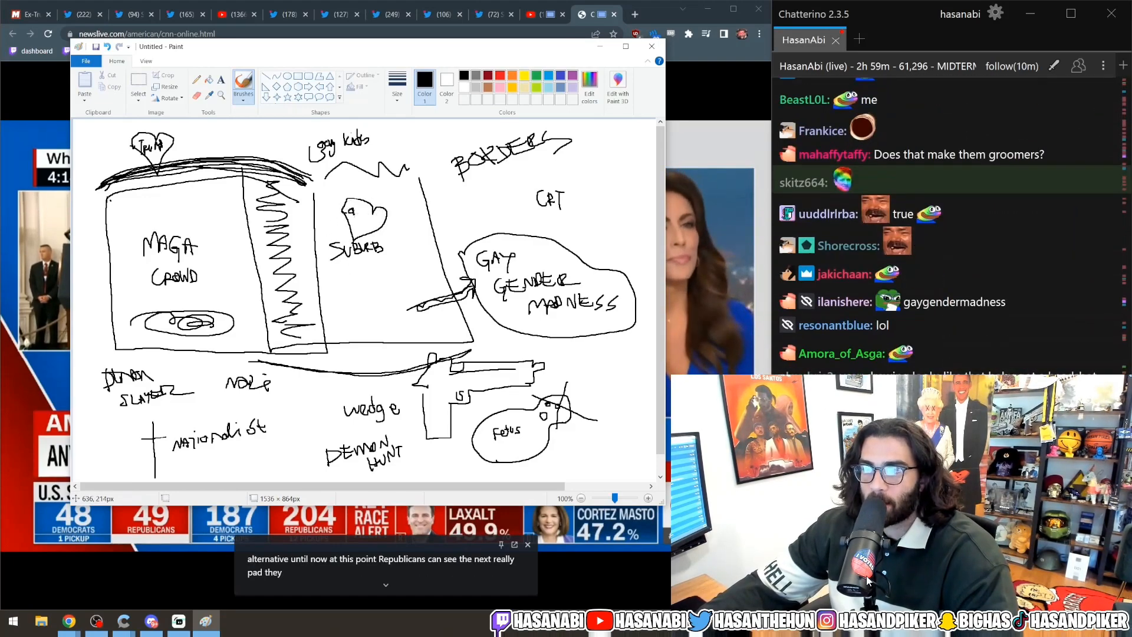